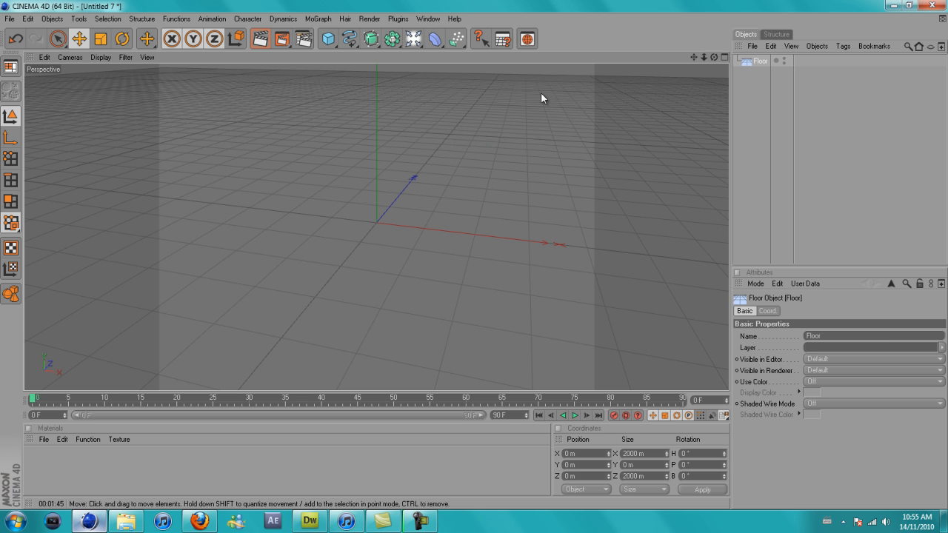
- Add a MoGraph Text object and enter 'inpulse' as its text
click(329, 19)
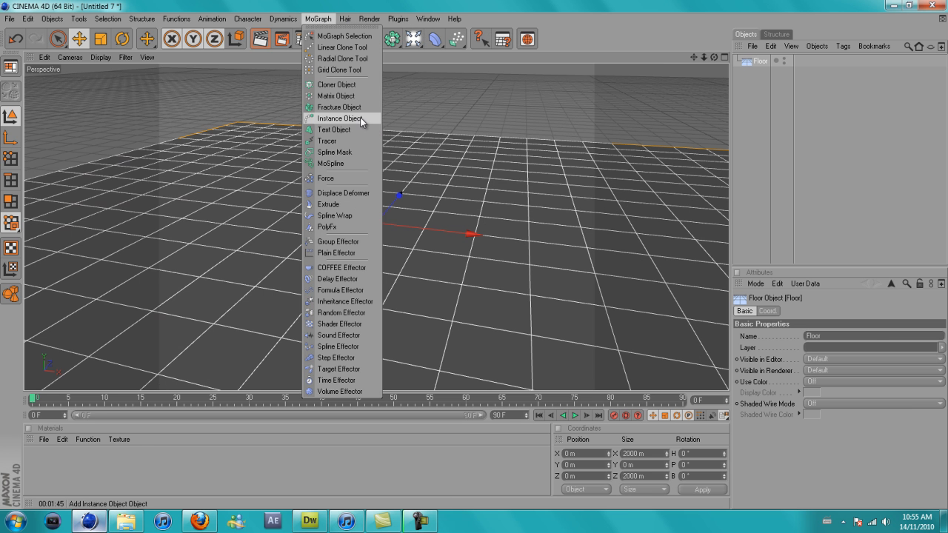
click(334, 129)
text(ind)
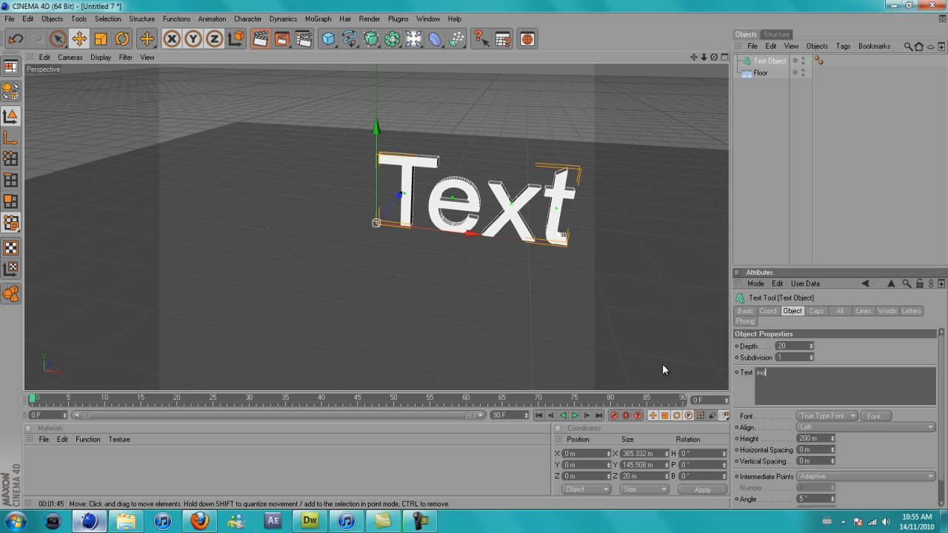
text(impulse)
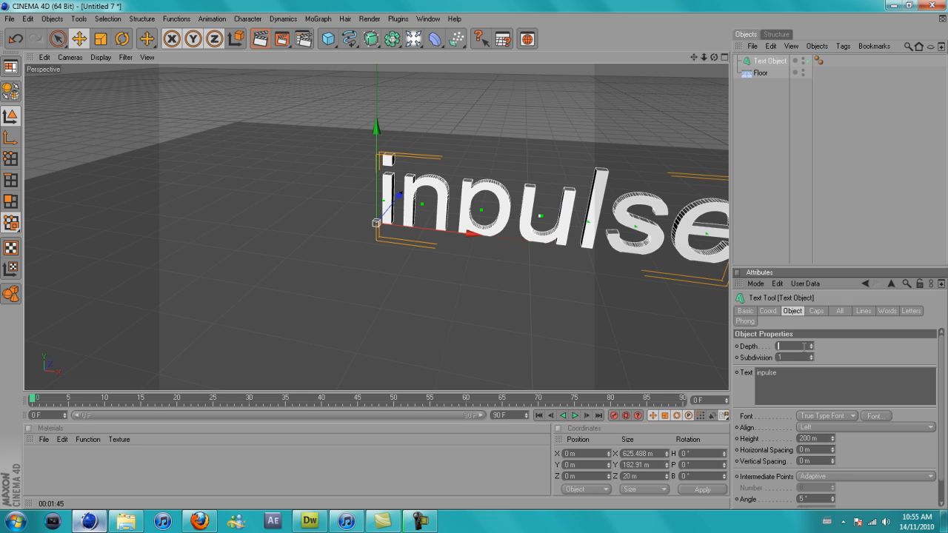
- Search for the Harabara font and apply it to the 50 m deep text
click(877, 415)
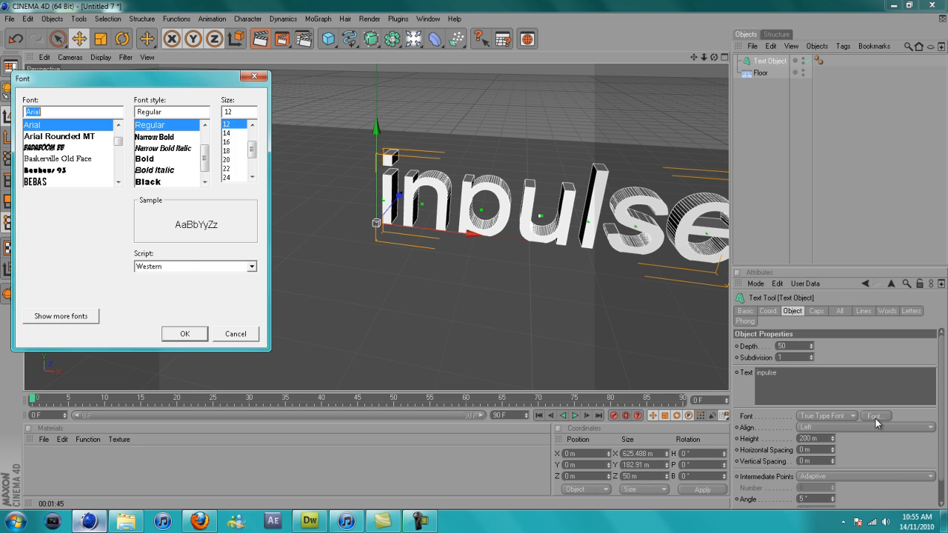
text(hara)
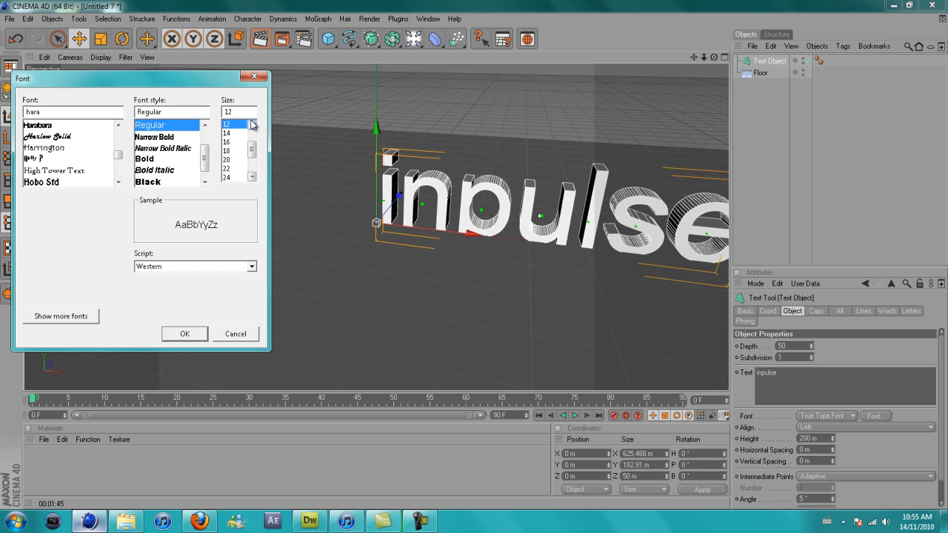
click(184, 333)
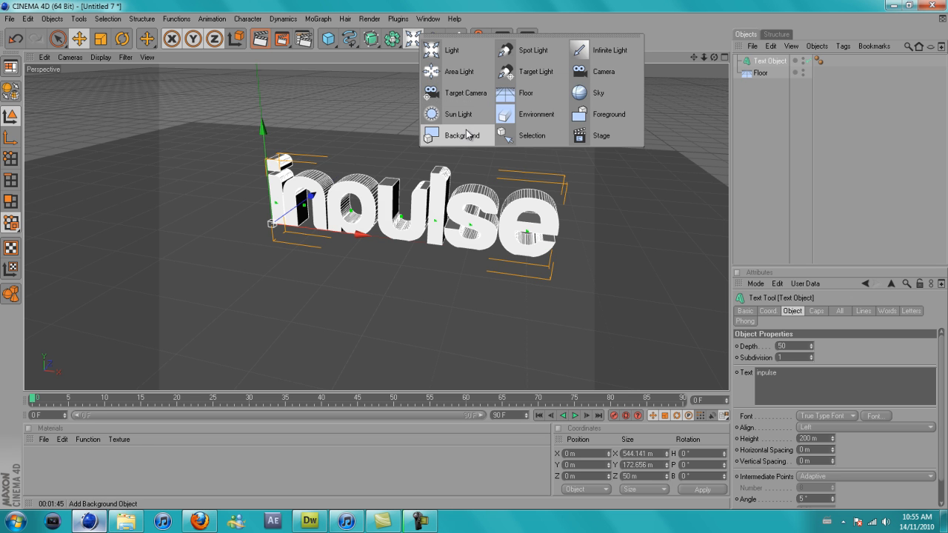
- Add a Sky object and a Light object to the scene
click(599, 92)
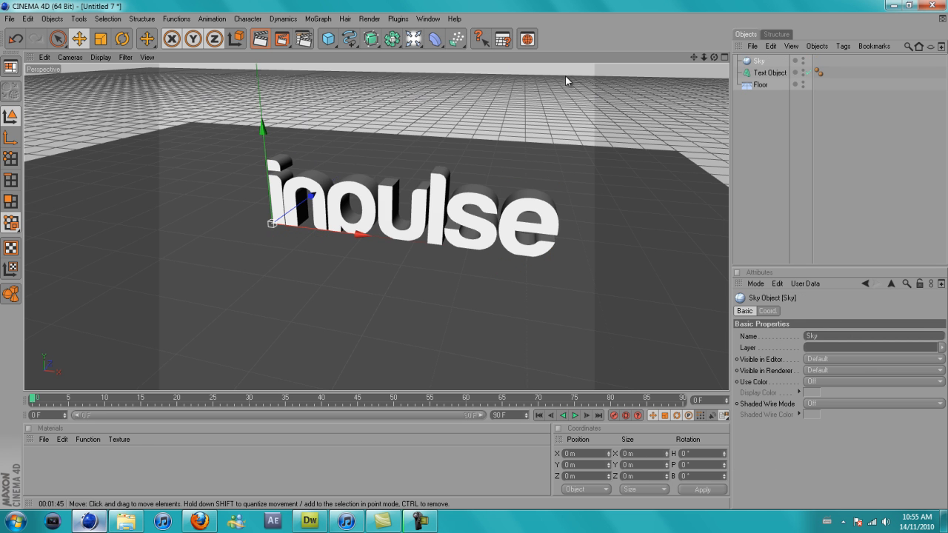
click(416, 37)
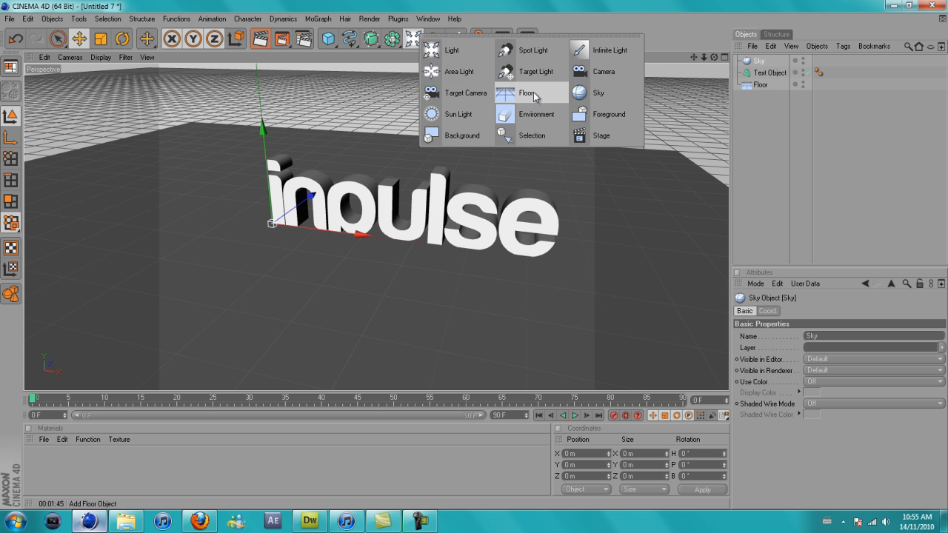
click(445, 51)
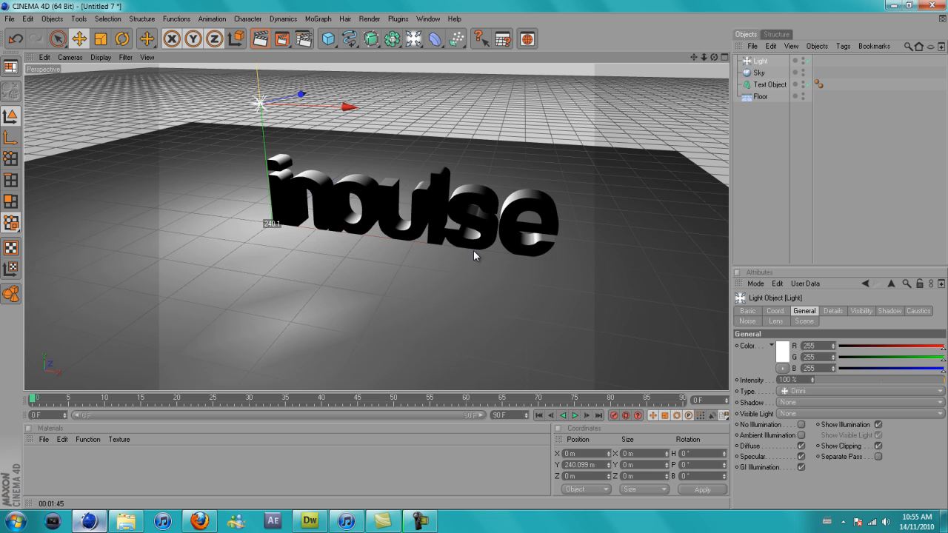
- Lower the light intensity to 60% and tint its colour pale green
drag(937, 379, 911, 379)
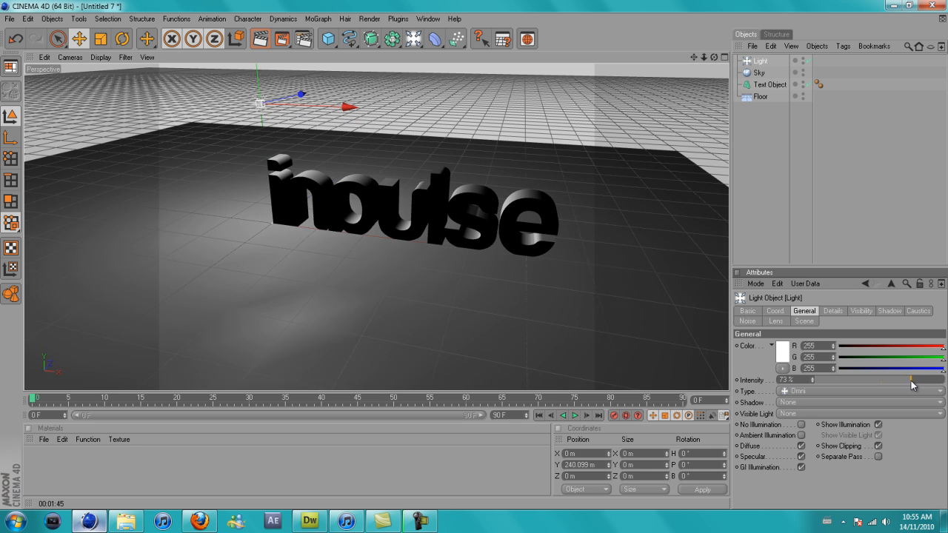
drag(913, 380, 896, 379)
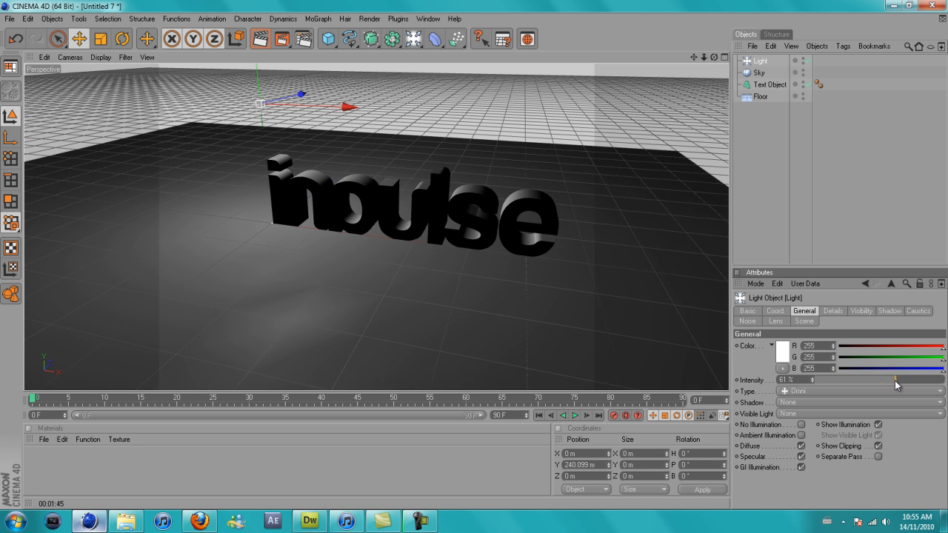
click(759, 346)
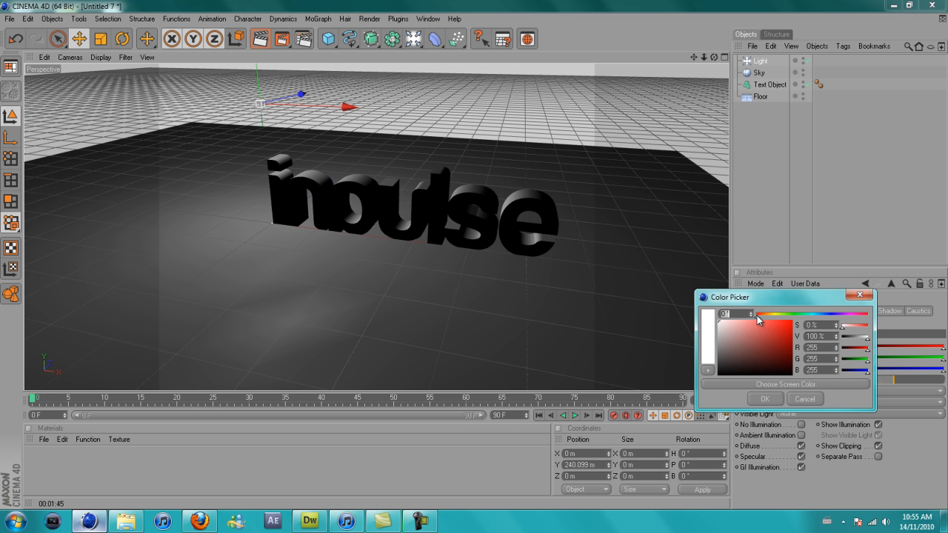
click(758, 315)
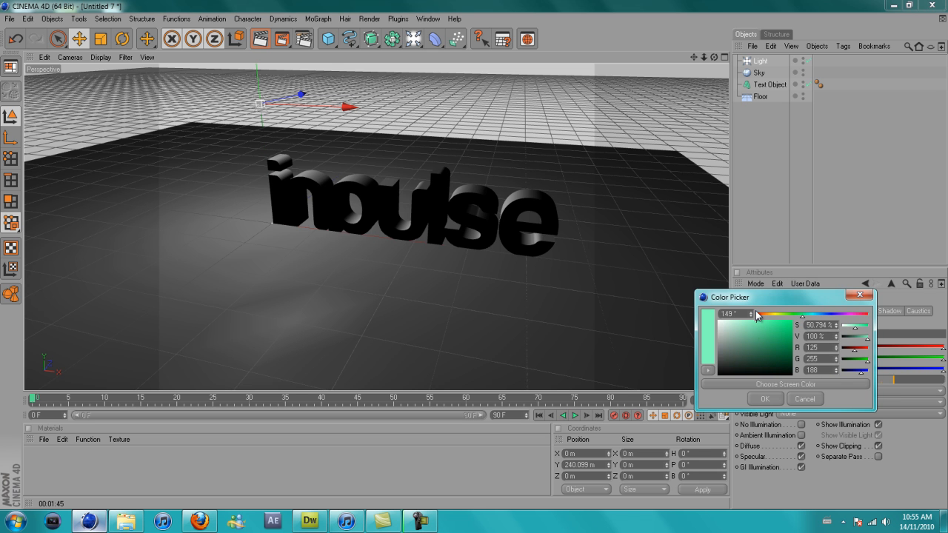
click(765, 398)
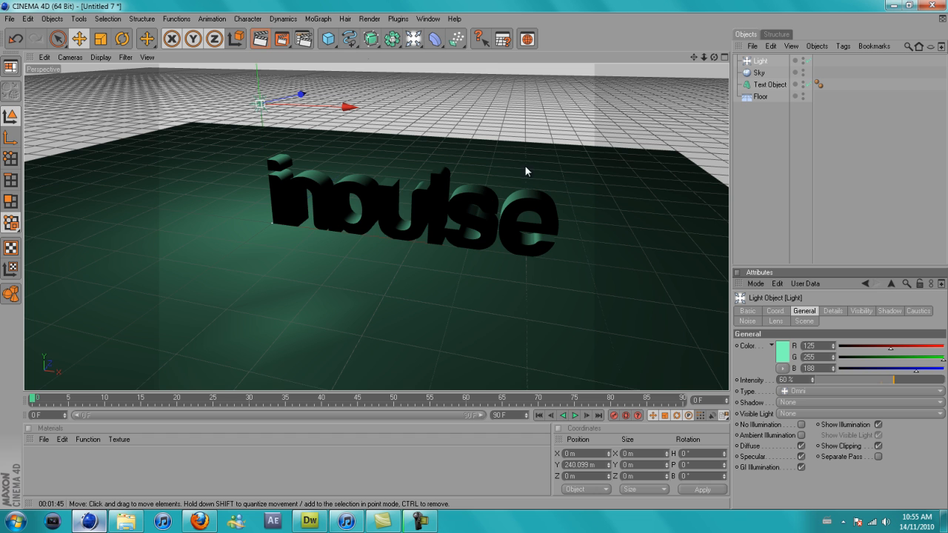
- Add the Global Illumination effect in Render Settings and review the Save options
click(370, 18)
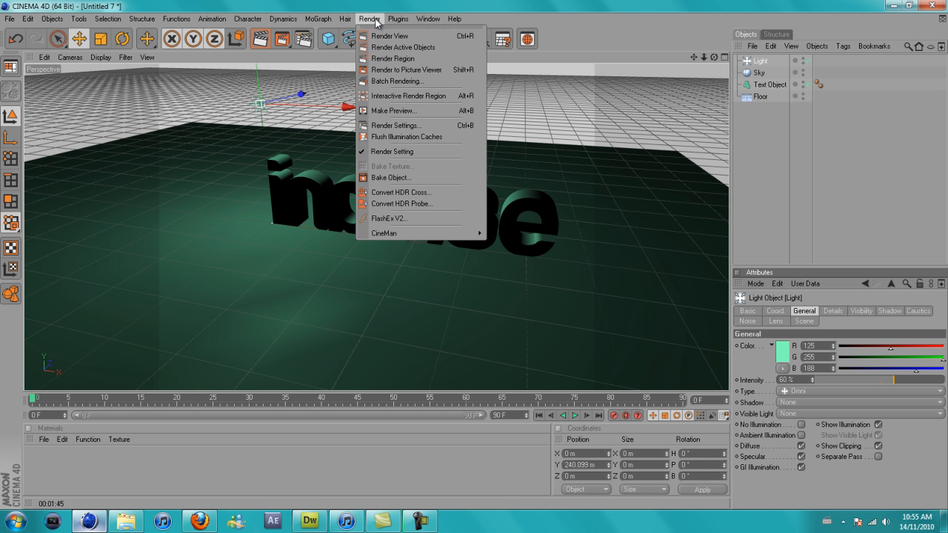
click(396, 125)
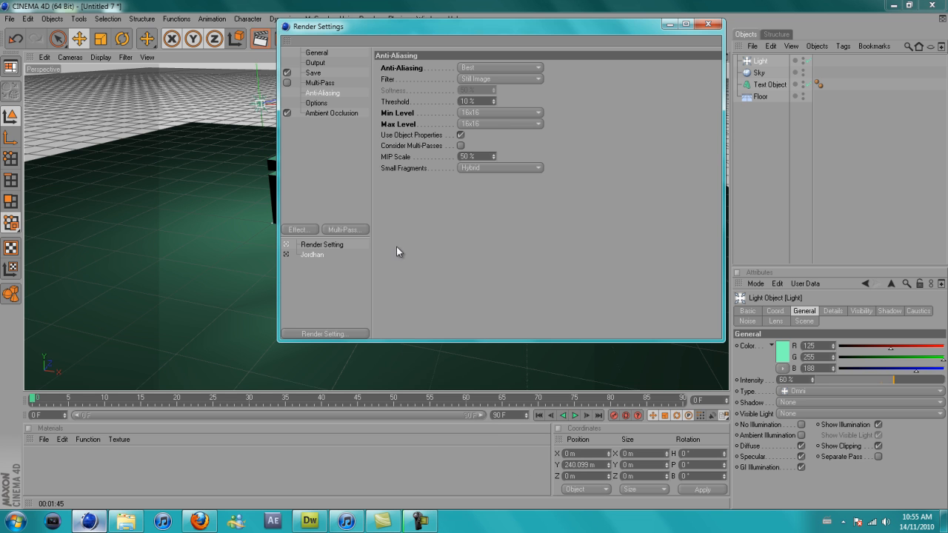
click(298, 229)
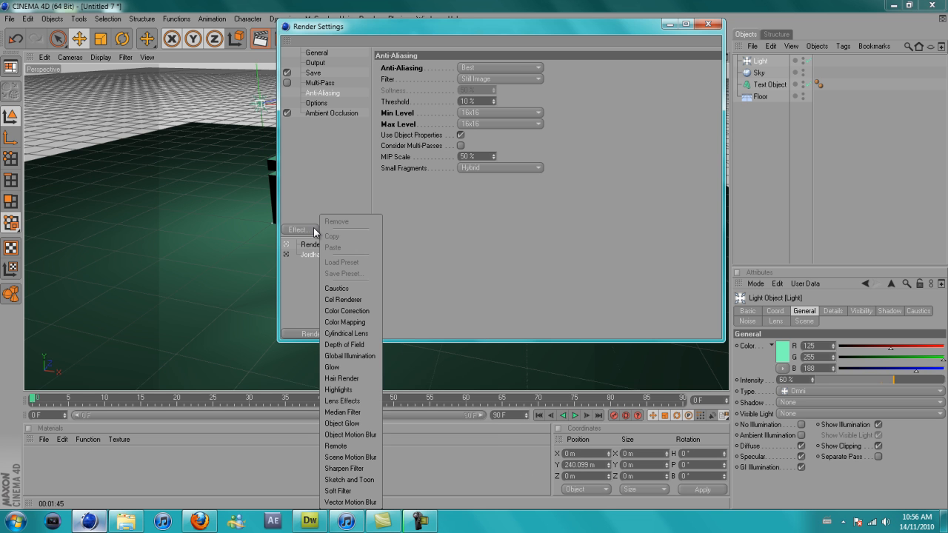
mouse_move(359, 360)
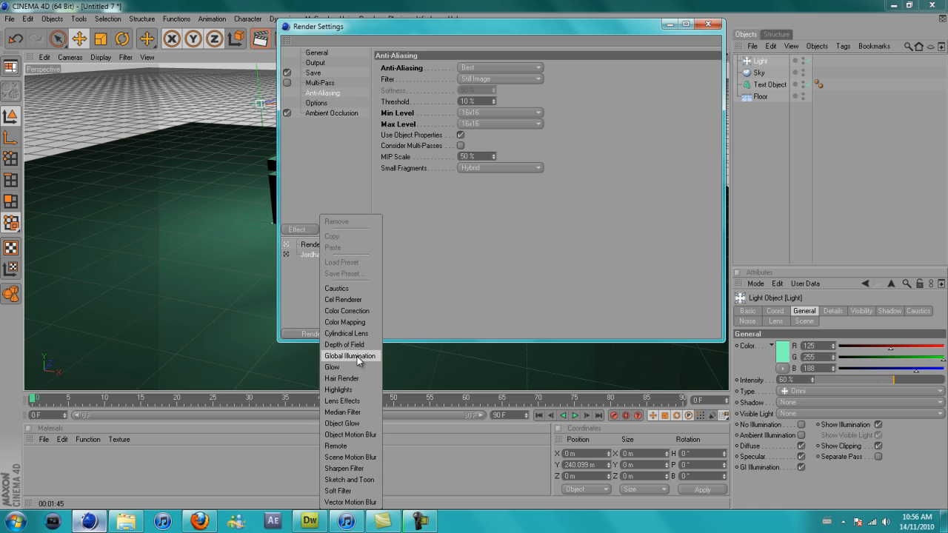
click(350, 356)
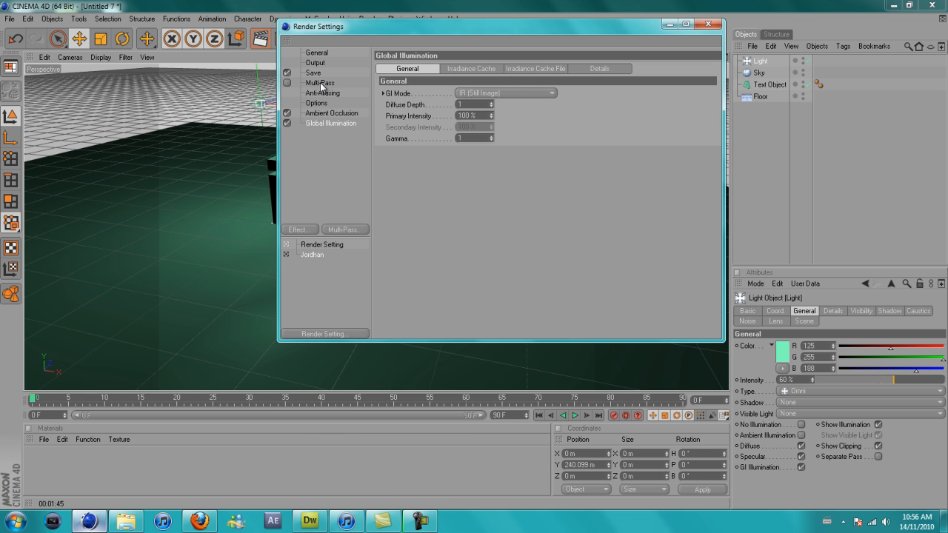
click(322, 73)
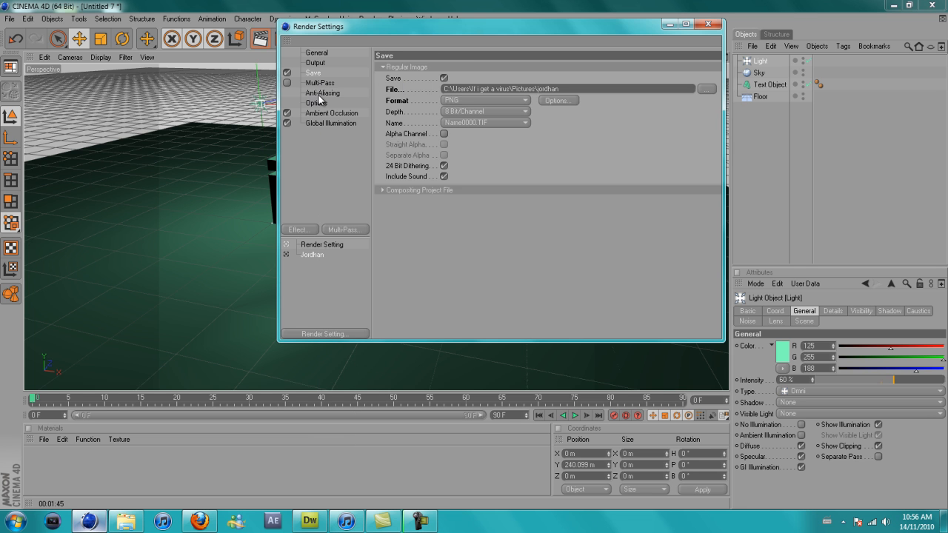
click(324, 92)
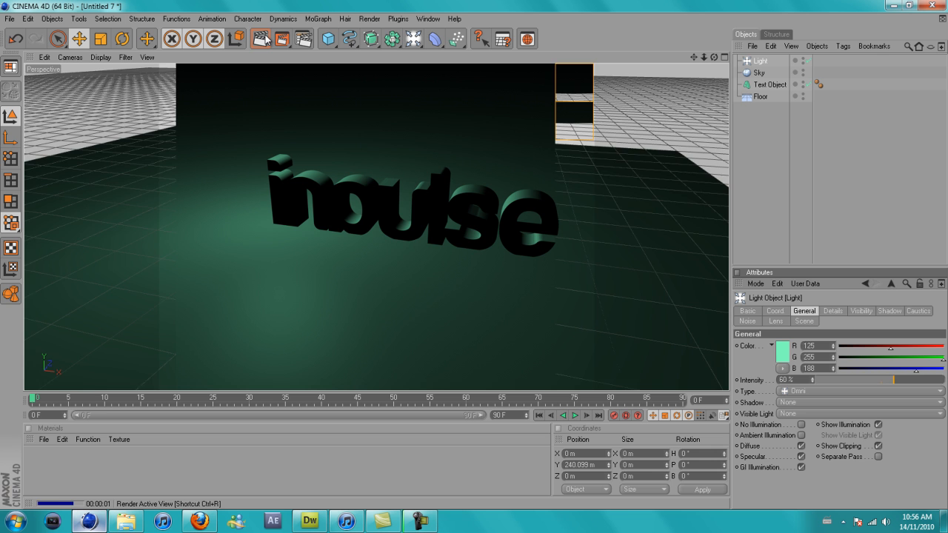
- Render the active view of the green-lit inpulse scene
click(371, 17)
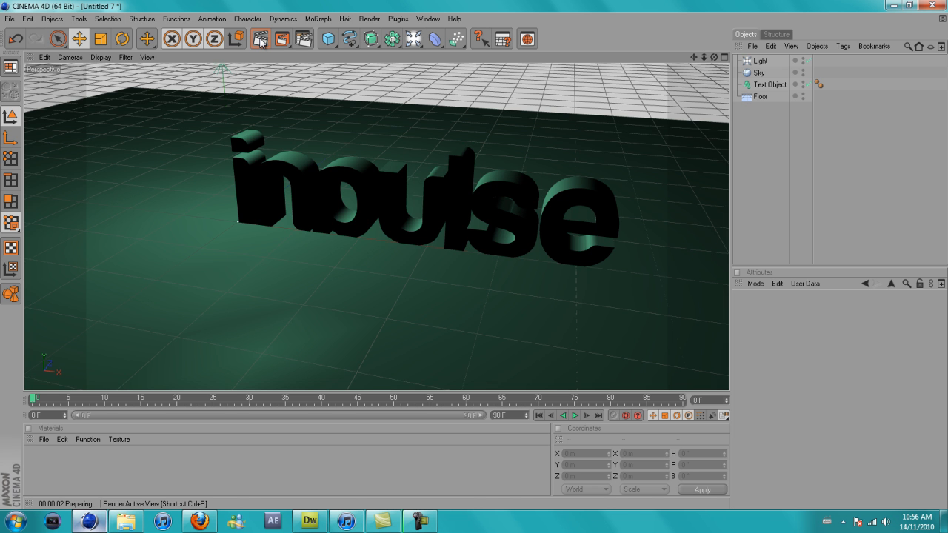
click(259, 39)
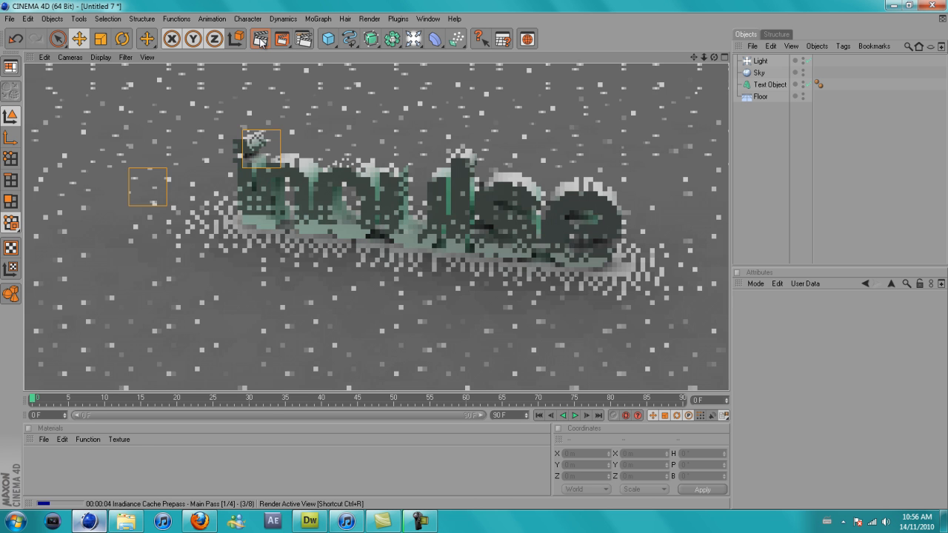